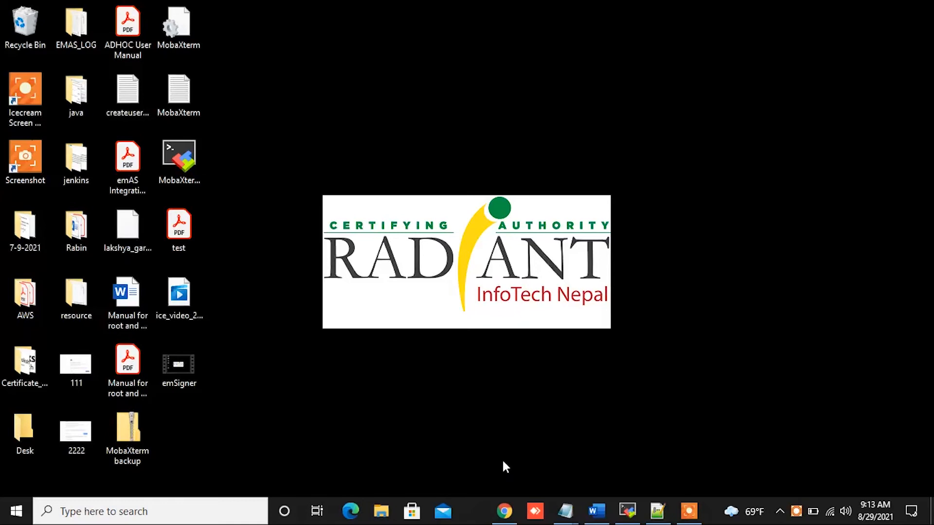
mouse_move(504, 511)
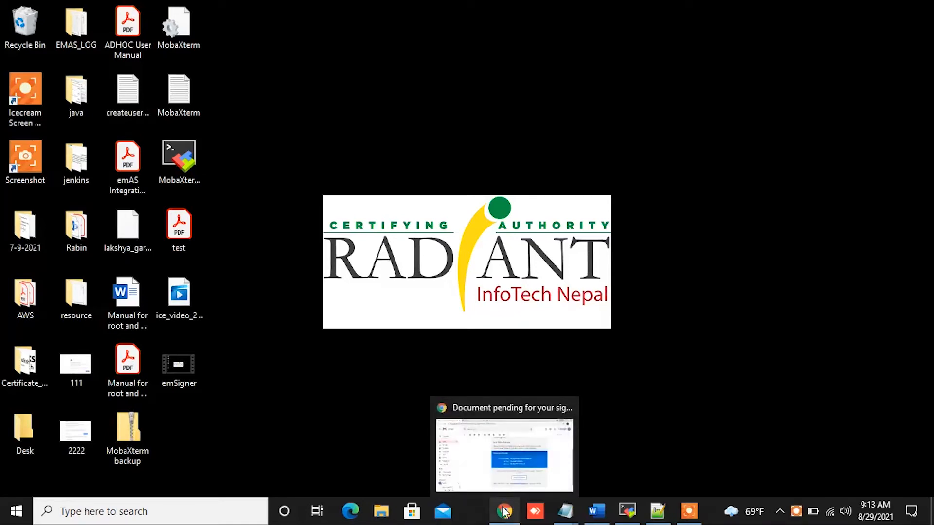
From the pending-signature Gmail message, launch Preview & Sign for the worksheet document.
click(504, 511)
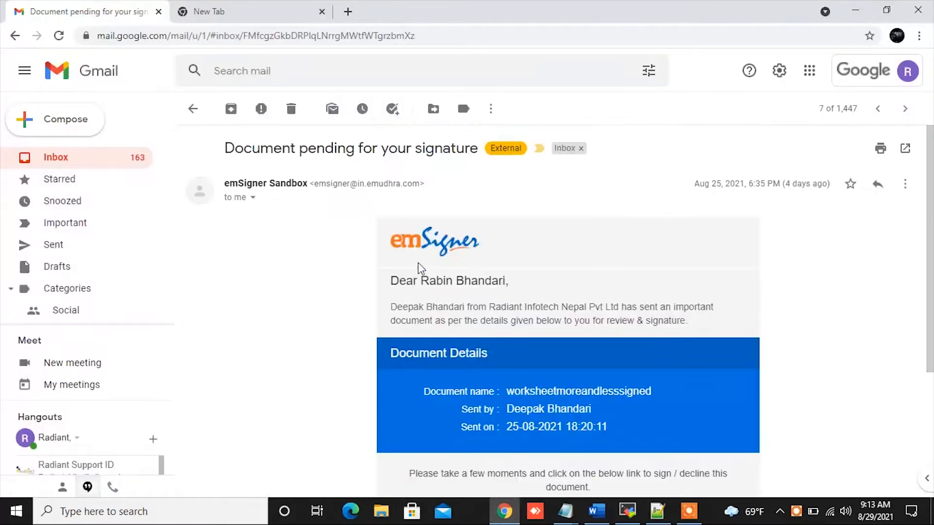
mouse_move(393, 320)
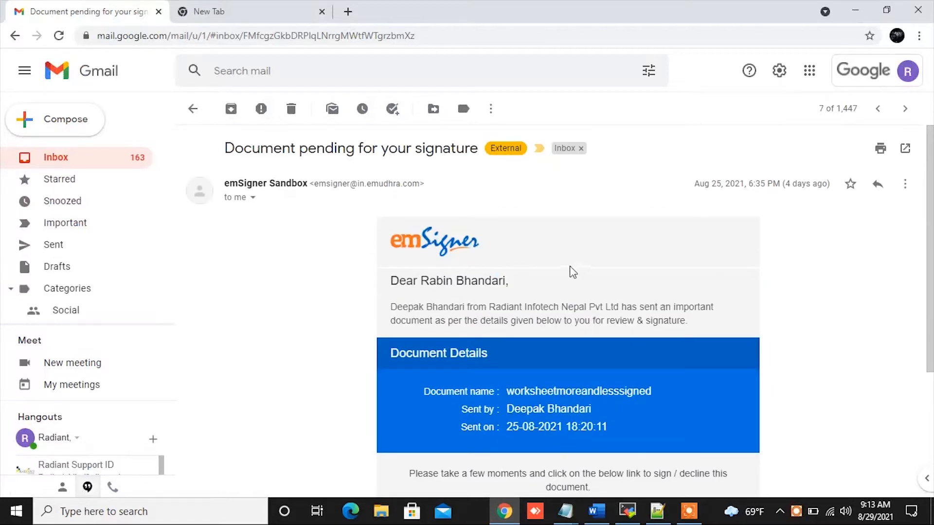
scroll(down, 3)
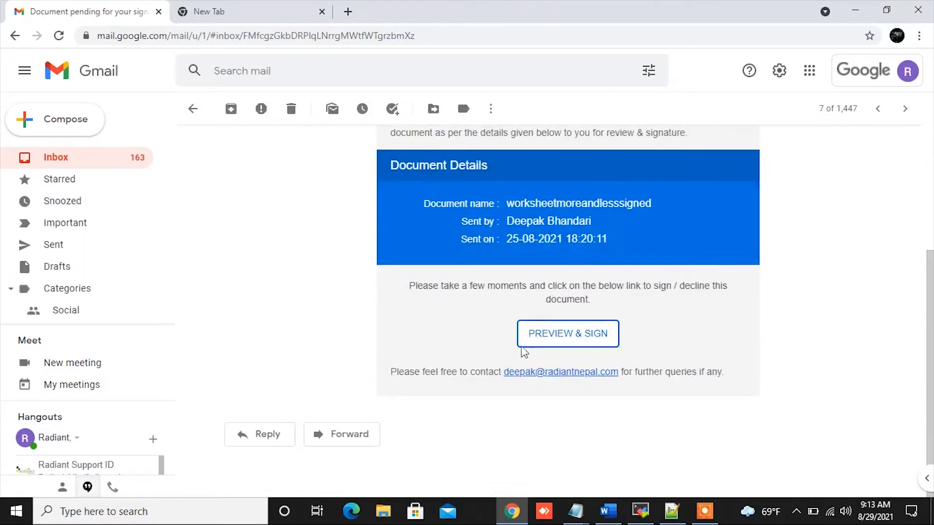
click(567, 333)
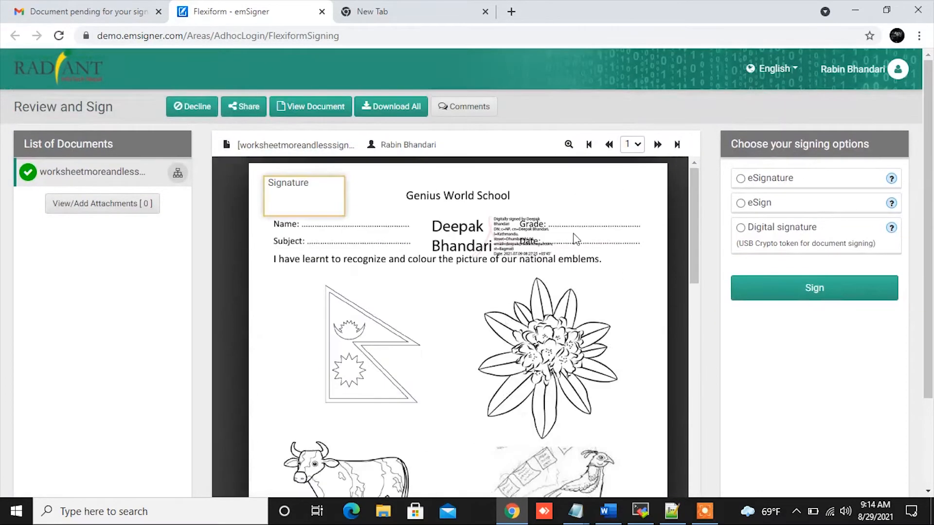
Choose Digital signature (USB crypto token) and request the emSigner desktop application download.
click(740, 227)
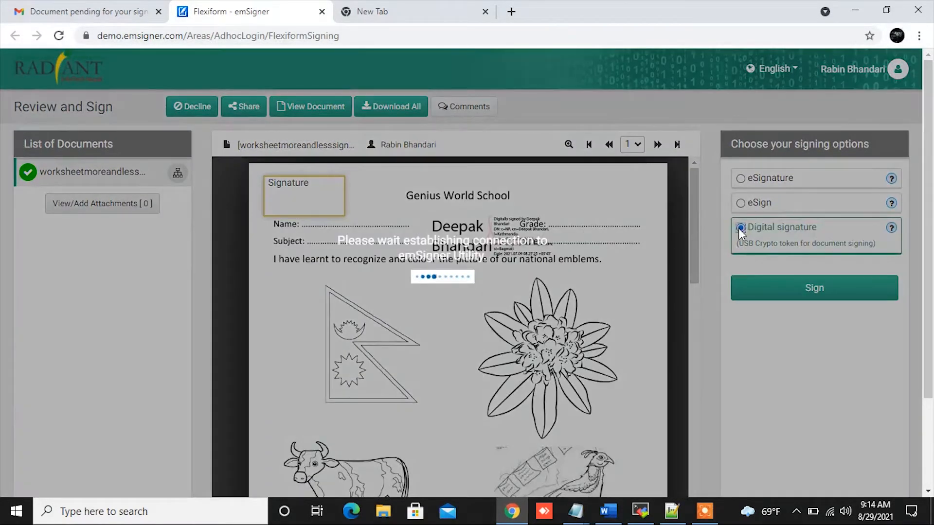
click(740, 227)
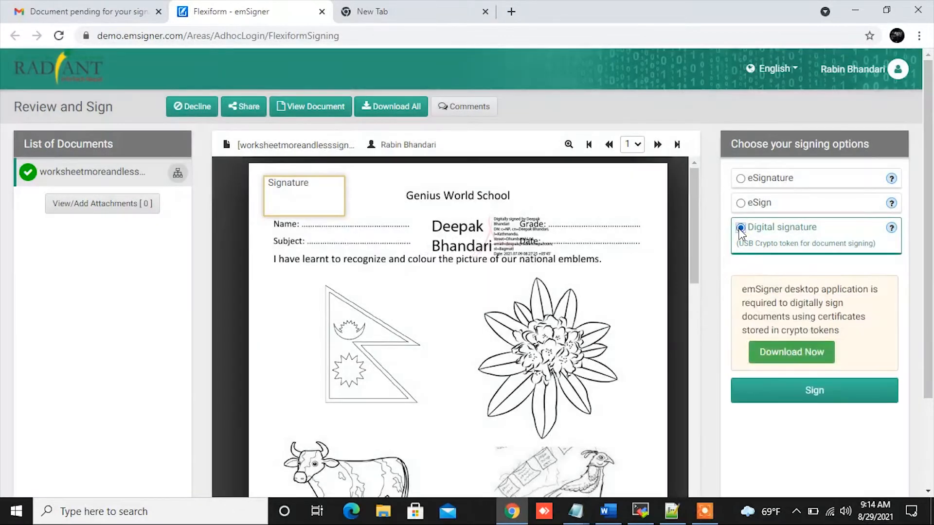
click(740, 228)
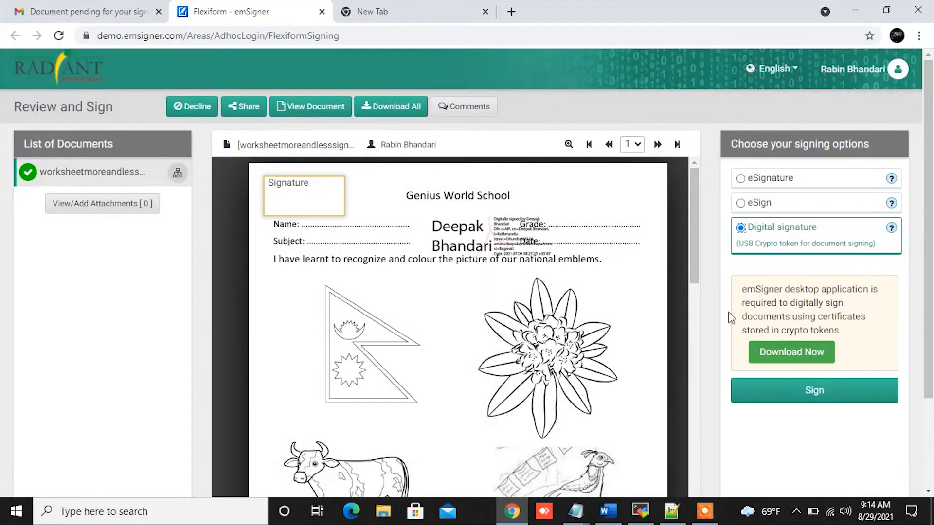
click(790, 352)
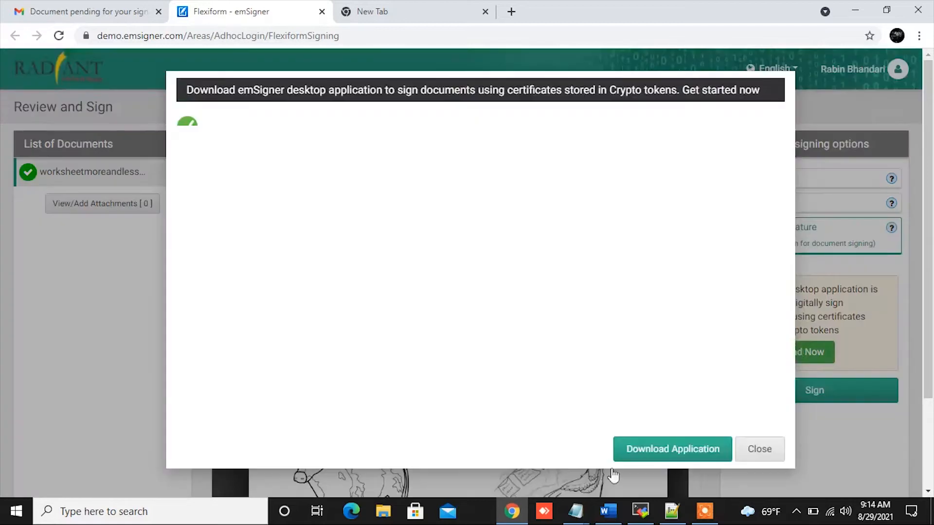
Download the emSigner application, run its installer and allow the unverified setup to start.
click(671, 449)
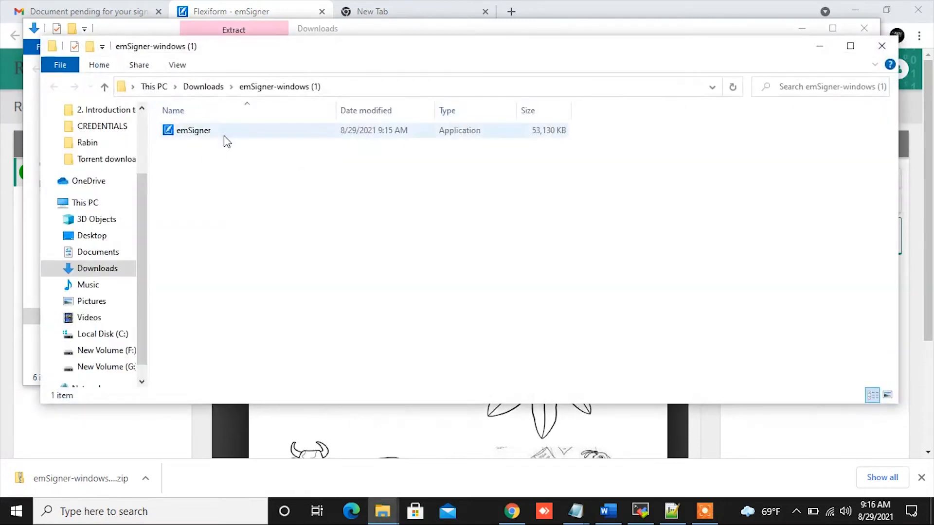
double_click(192, 129)
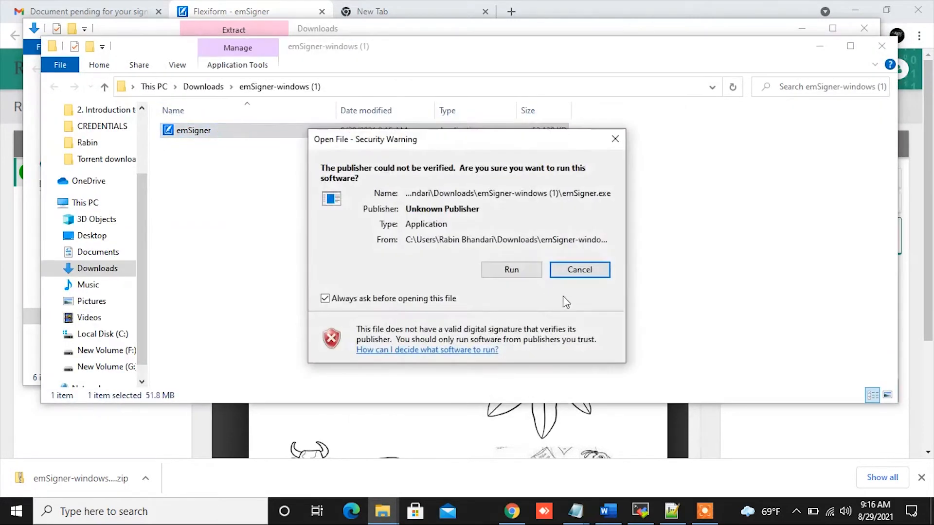
click(511, 270)
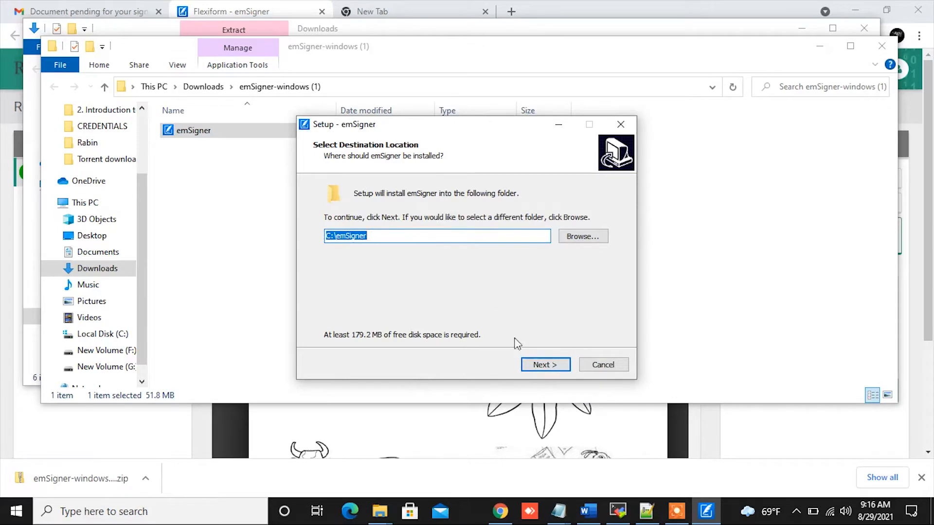
Install emSigner into a new C:\emSigner.com folder and finish setup with Launch emSigner enabled.
click(545, 365)
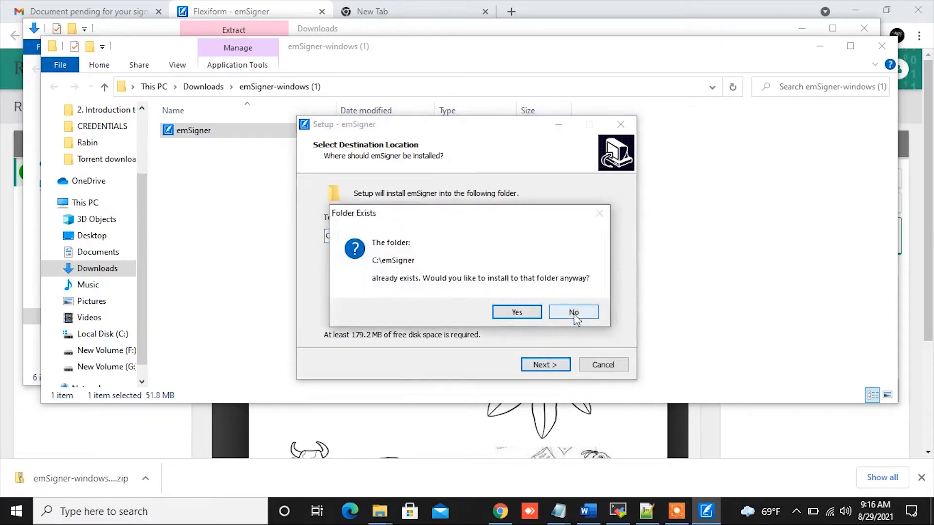
click(573, 312)
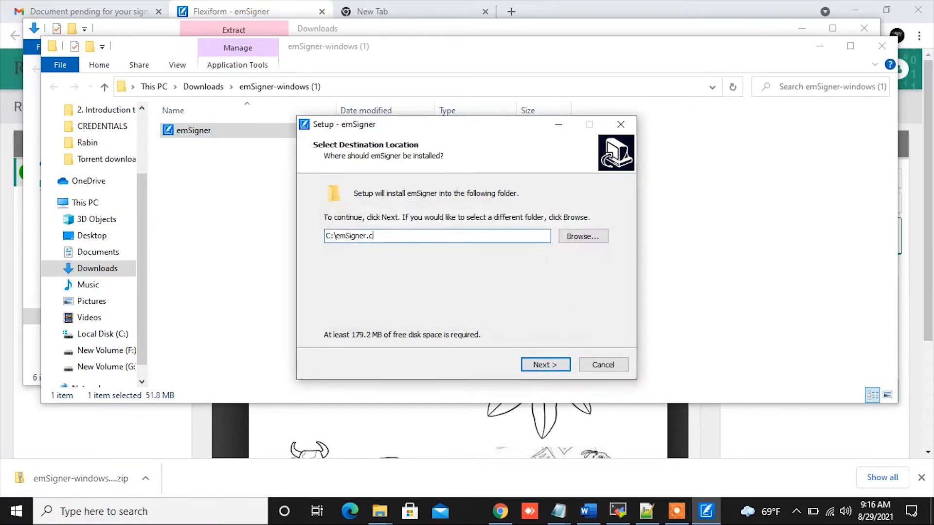
click(544, 365)
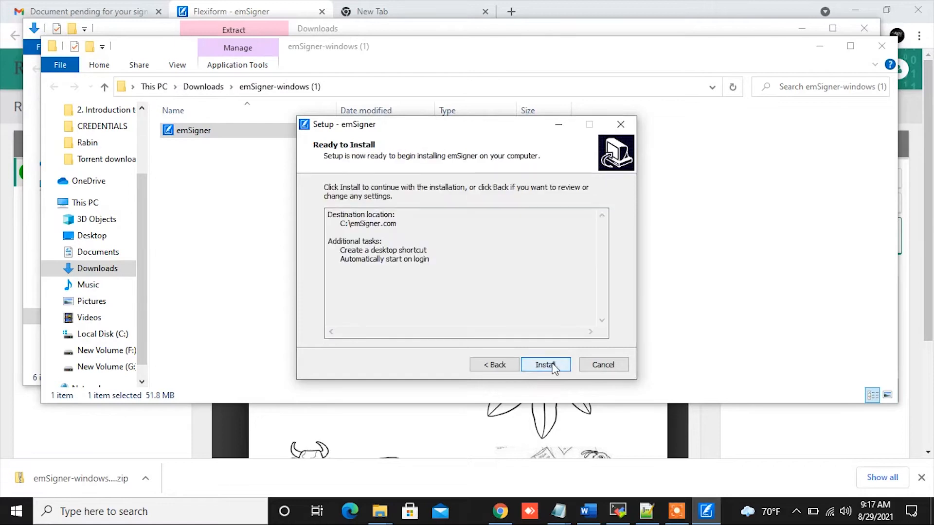
click(545, 364)
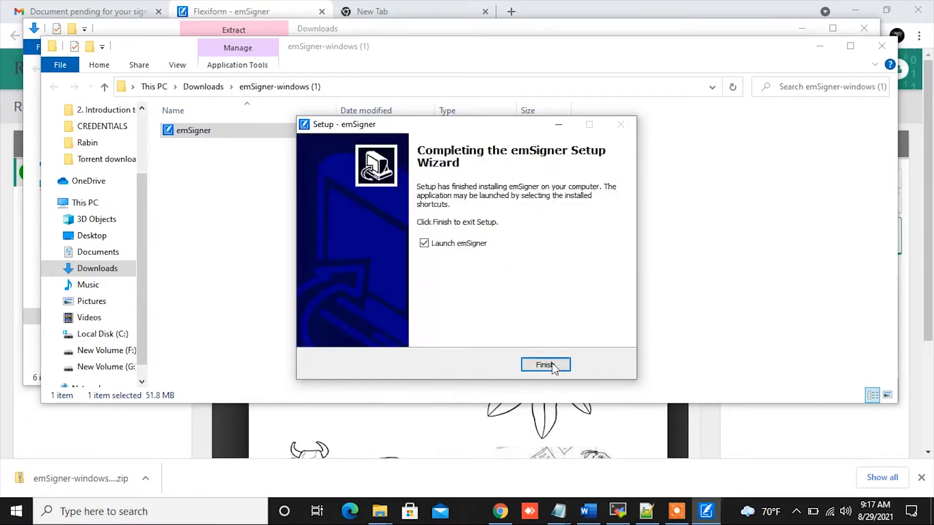
click(545, 365)
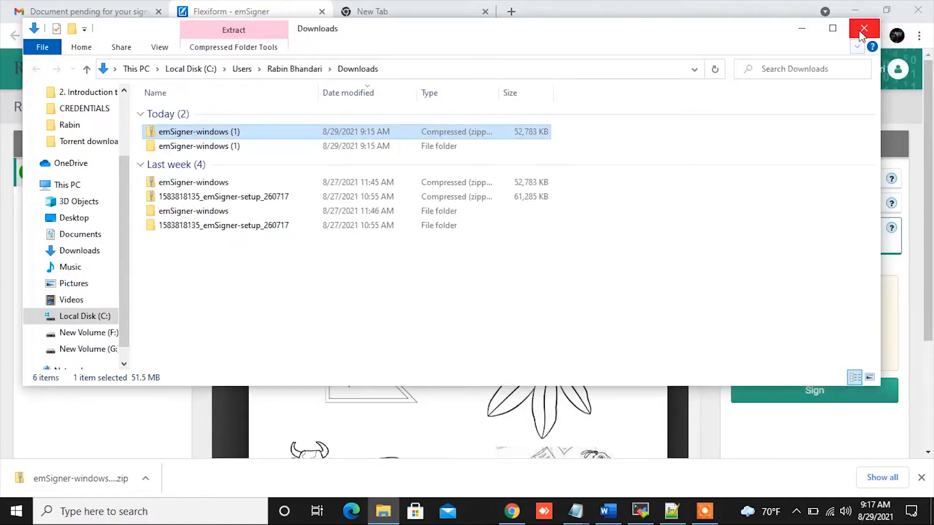
Close the Downloads folder and check the emSigner utility Settings show the service on port 1646.
click(864, 28)
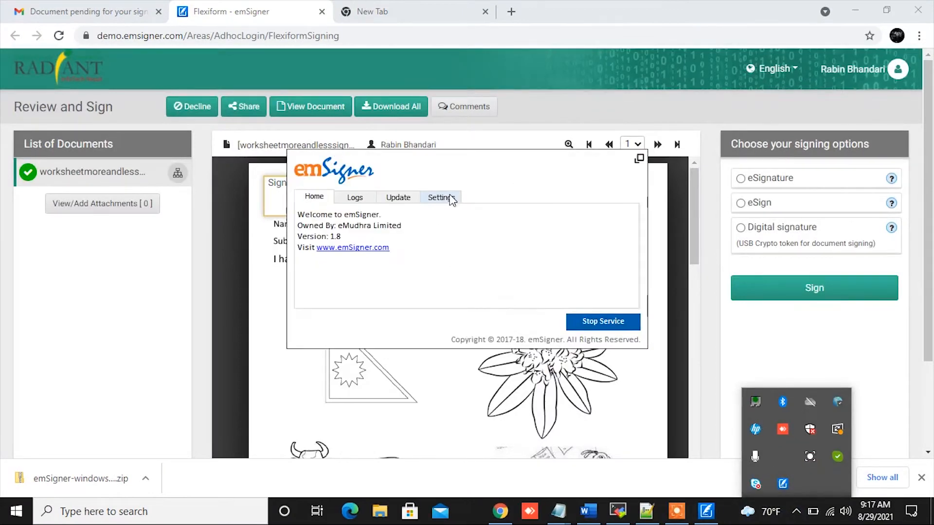
click(439, 198)
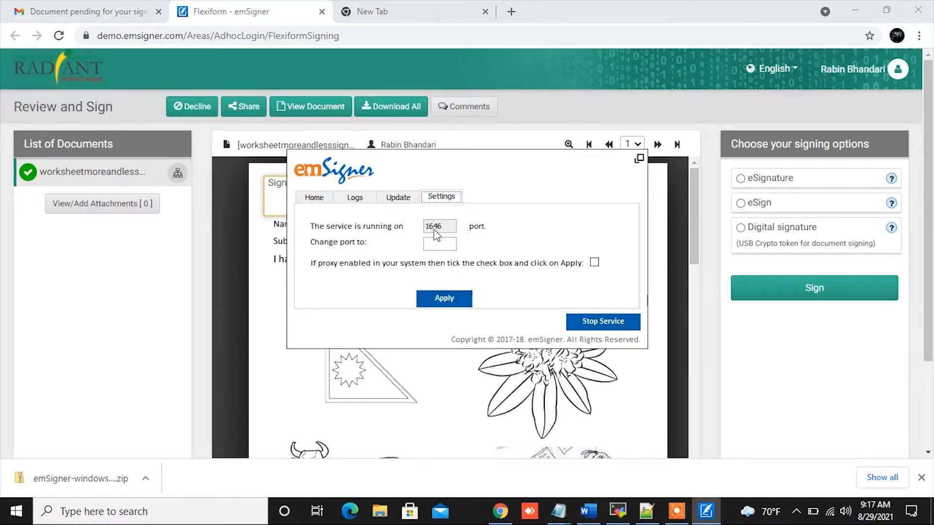
mouse_move(704, 192)
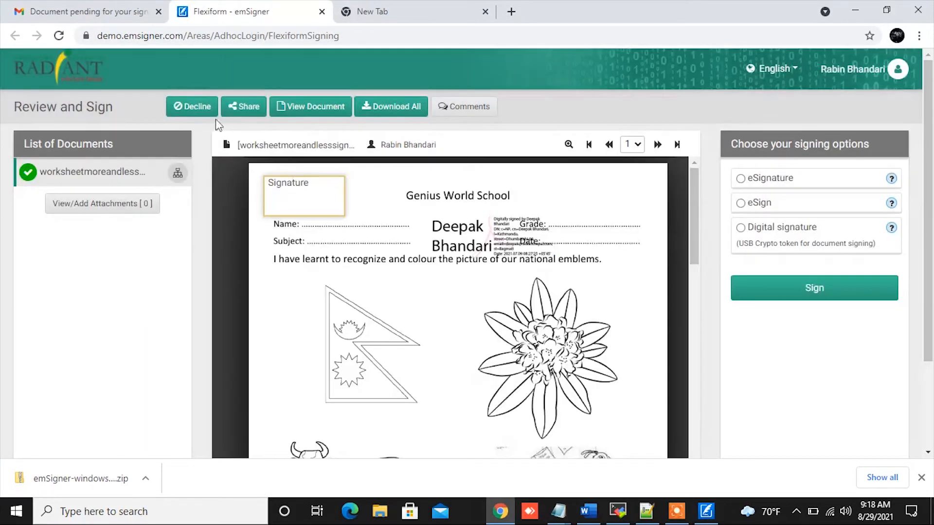
Sign with Digital signature, select the certificate expiring 31-12-2022, then bring back the utility settings.
click(740, 227)
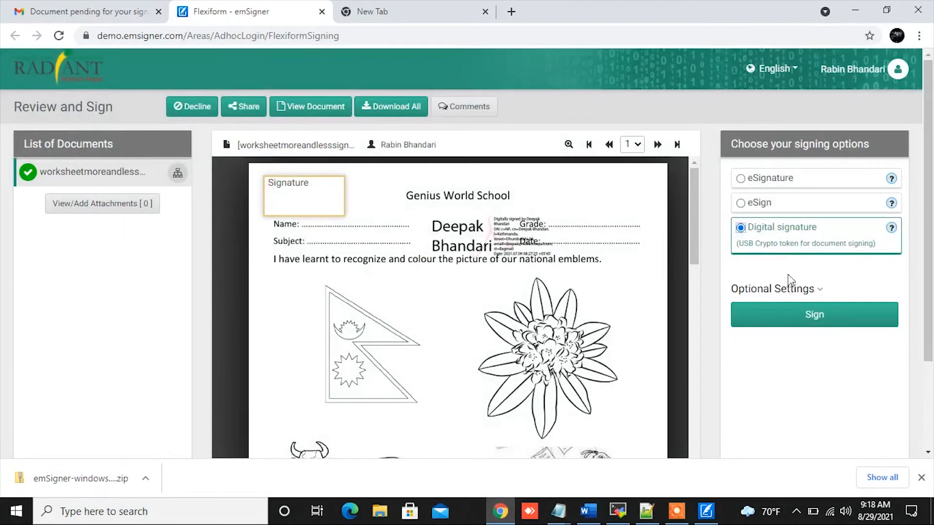
click(813, 314)
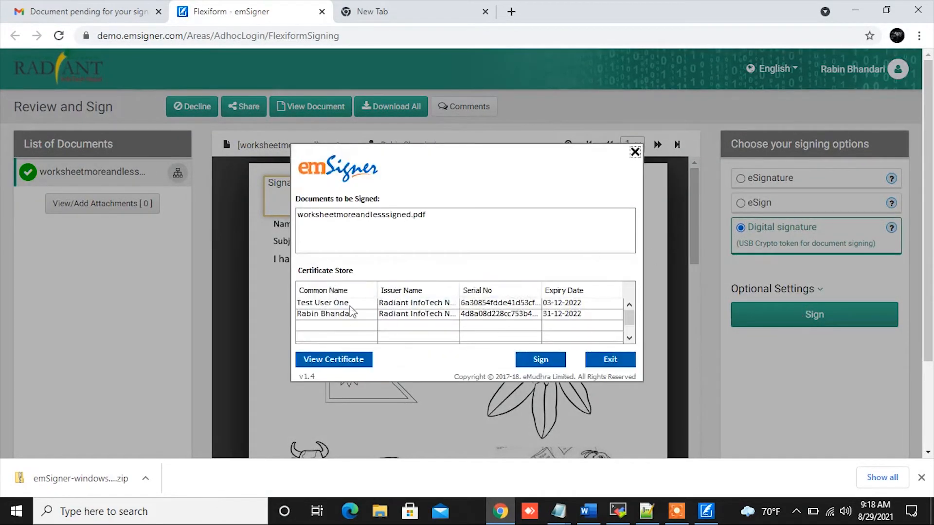
click(325, 315)
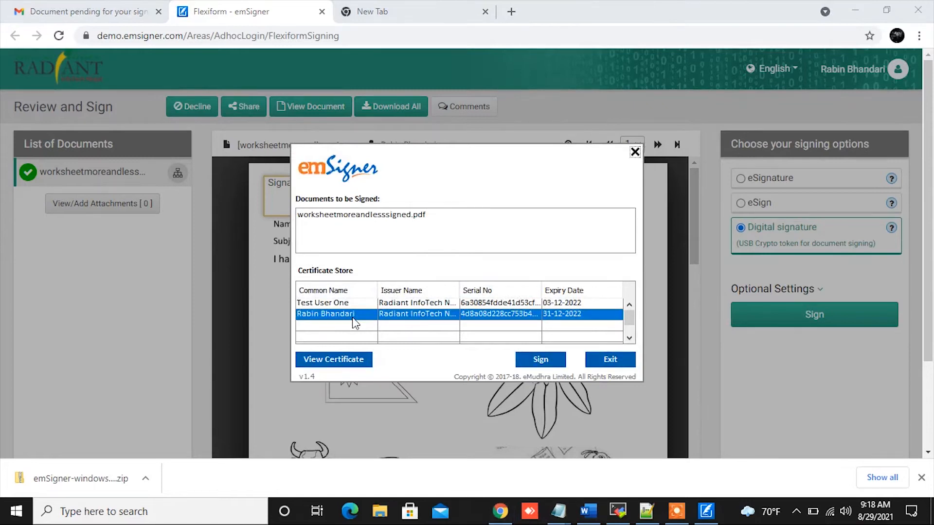
mouse_move(540, 359)
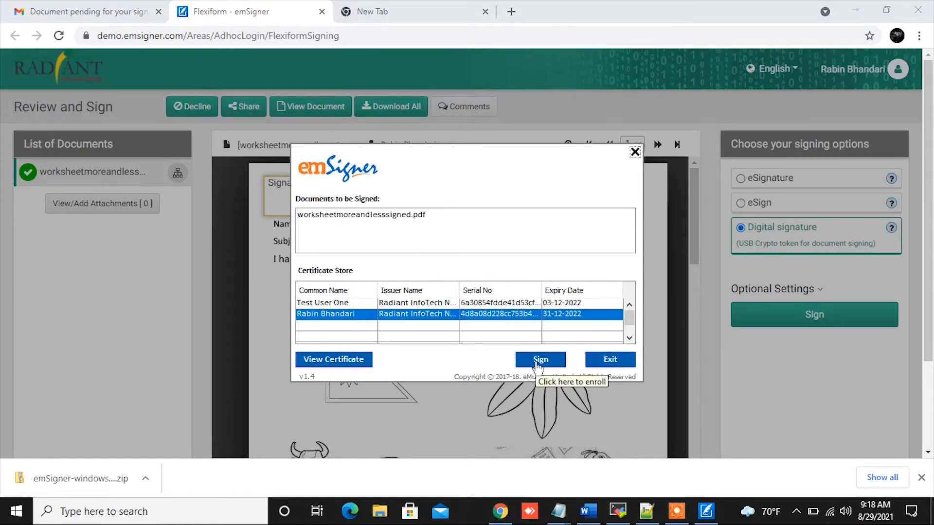
mouse_move(638, 179)
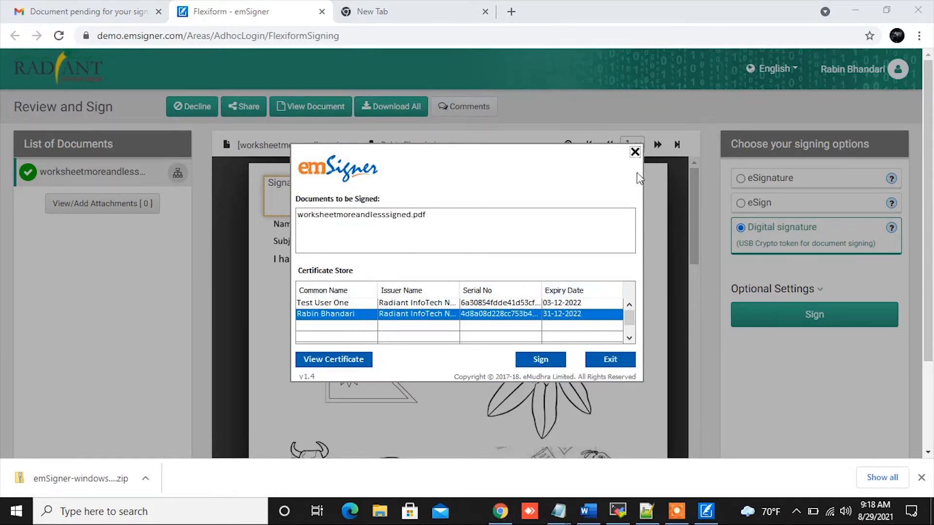
click(635, 153)
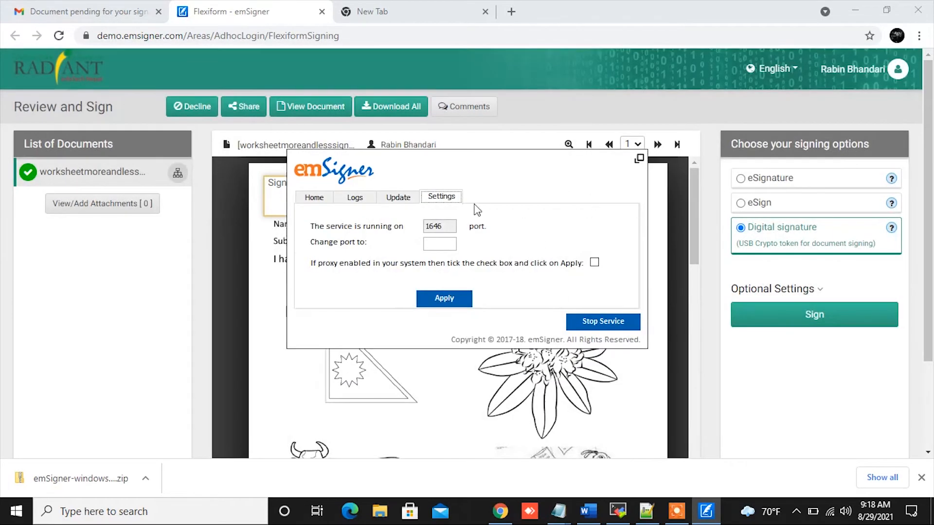
mouse_move(434, 71)
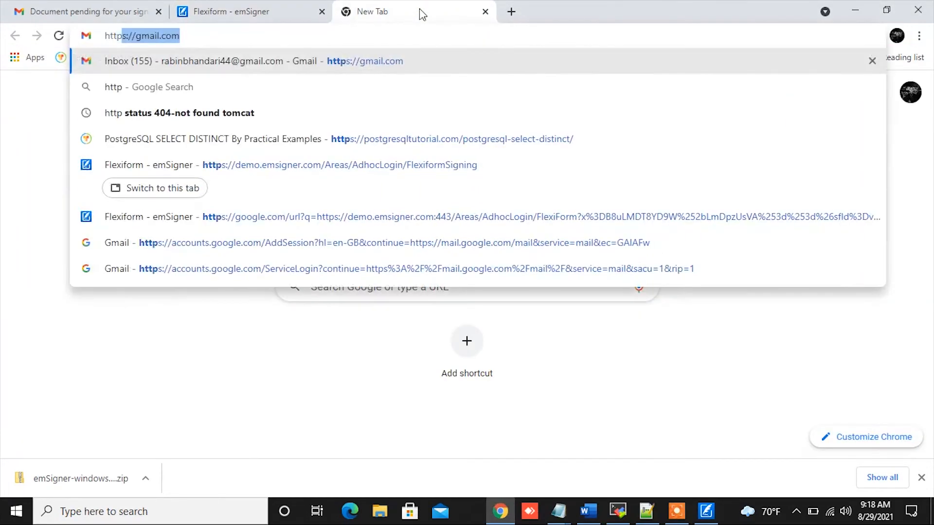
text(https://127.0.0.1:1646)
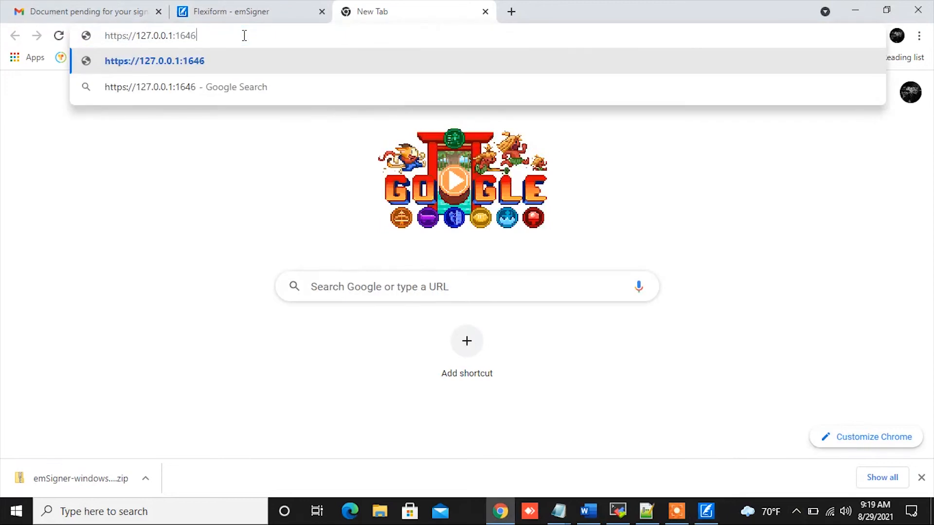
key(Enter)
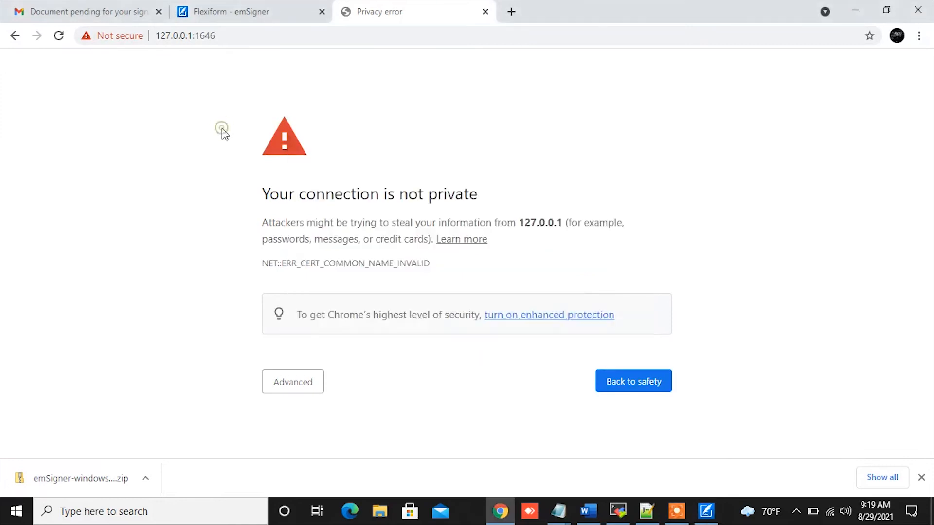
Return to the signing page and exit the Web Signer window, confirming Yes on the second attempt.
click(250, 12)
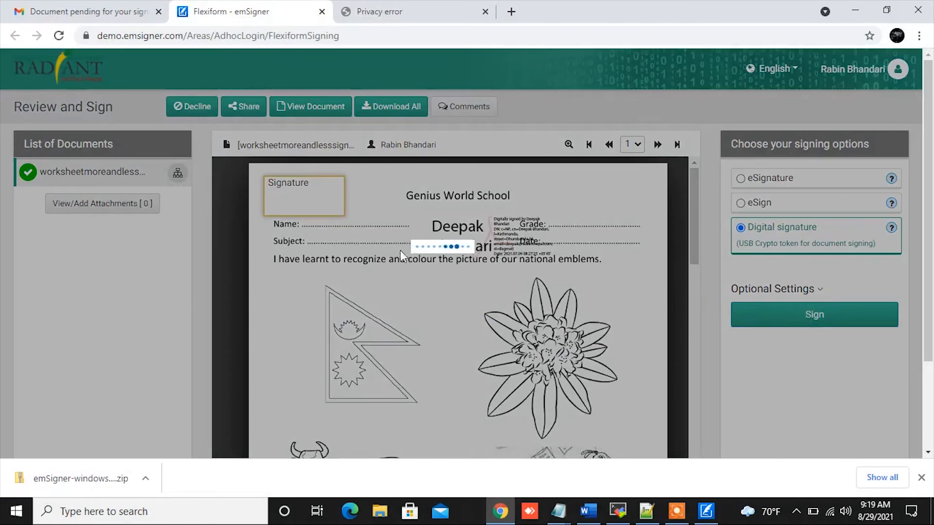
click(813, 314)
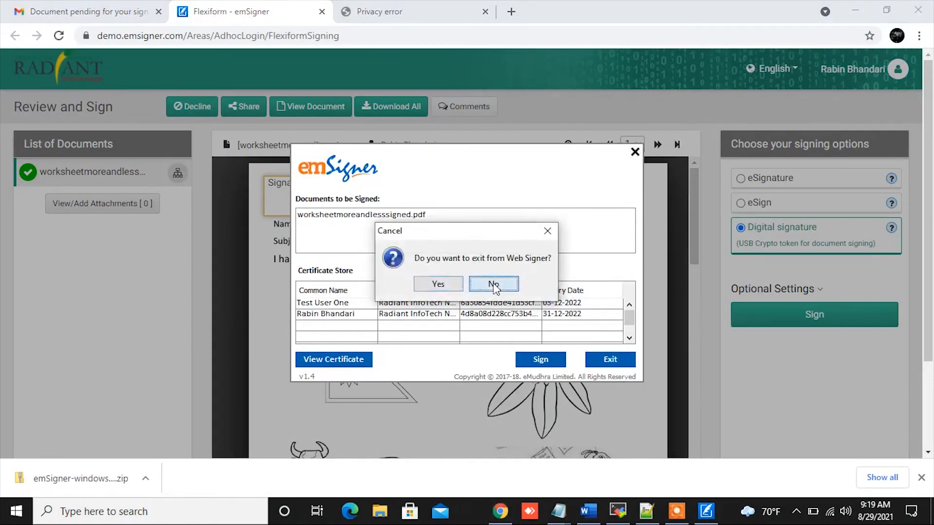
click(494, 283)
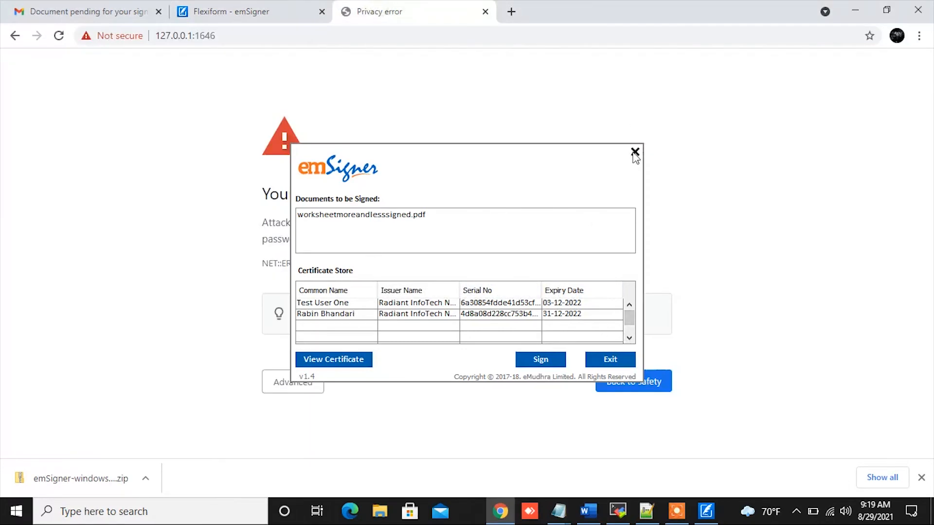
click(634, 151)
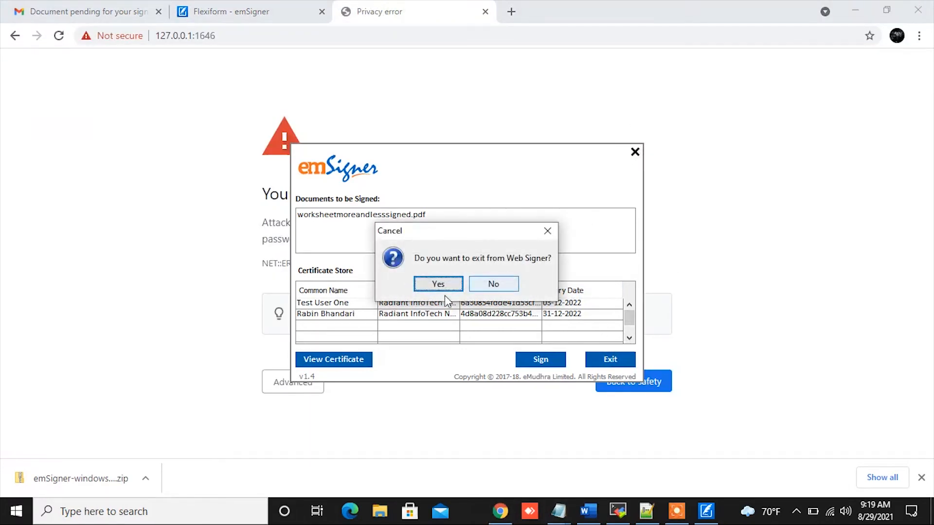
click(438, 283)
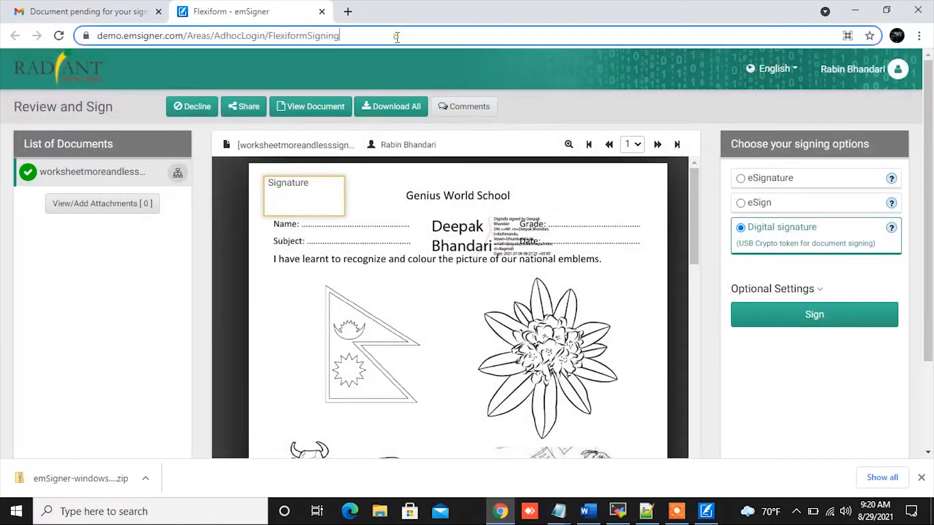
click(813, 315)
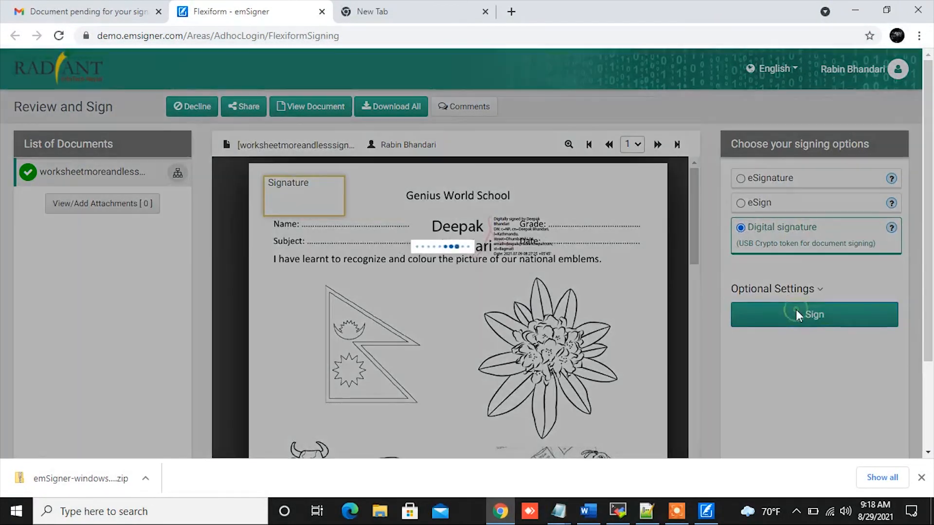
click(813, 314)
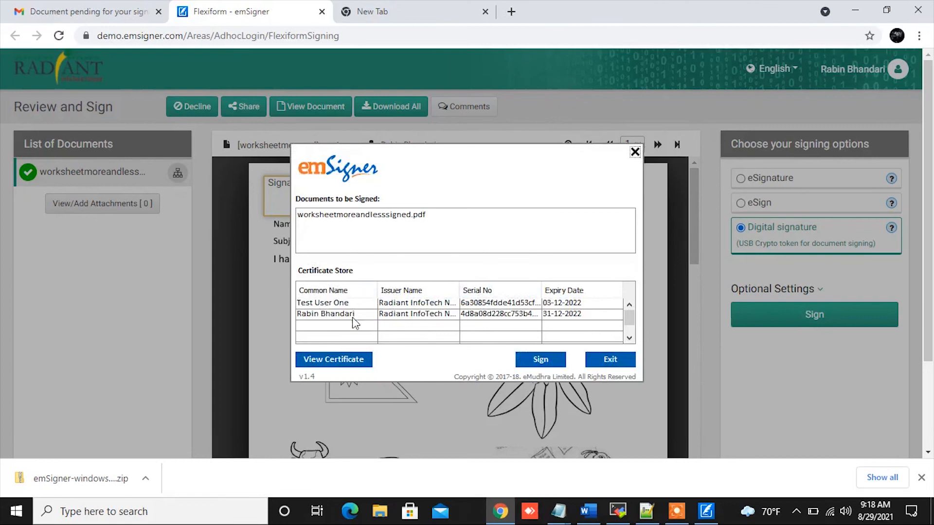
click(326, 314)
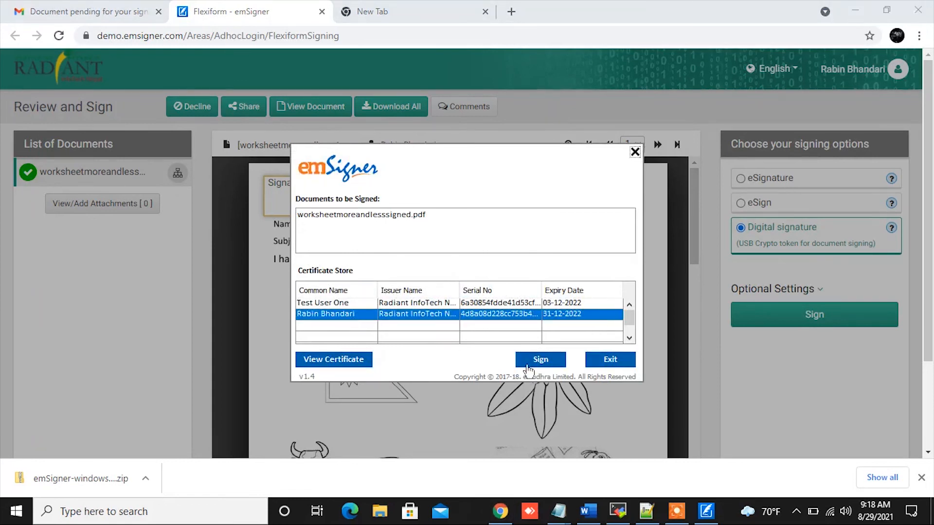